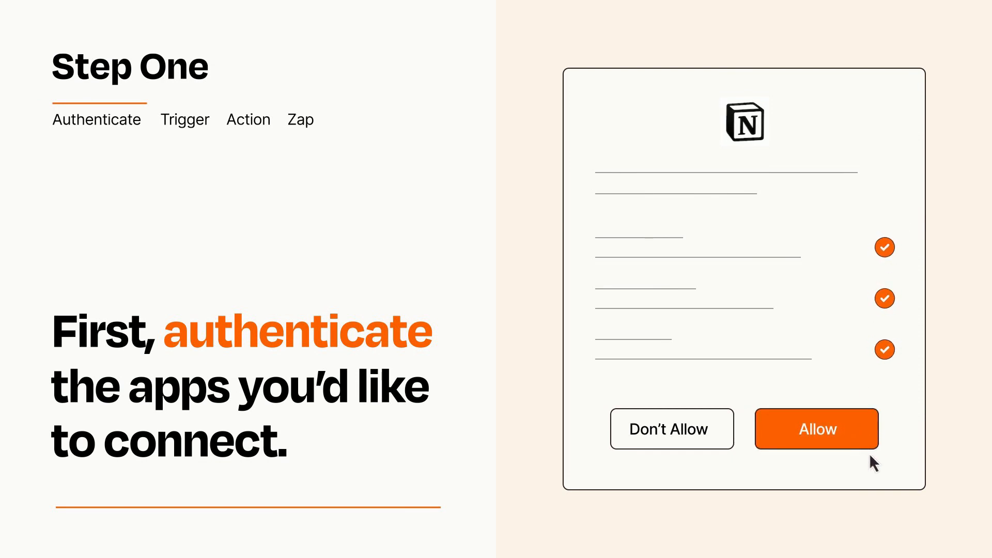
Step: Allow Notion's requested permissions to authorize the connection
{"action": "left_click", "coordinate": [816, 429]}
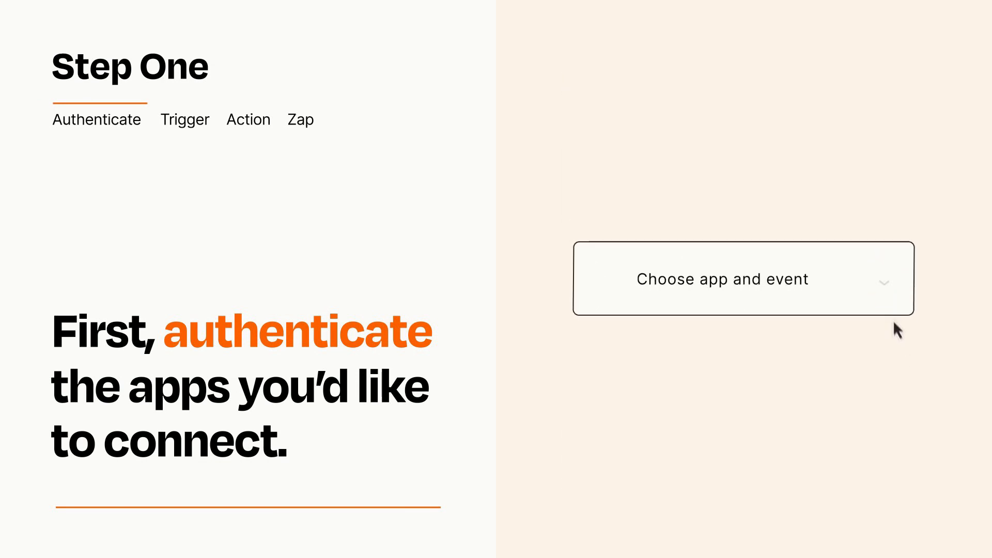
Step: Choose the cloud storage app's New Item event as the trigger
{"action": "left_click", "coordinate": [743, 279]}
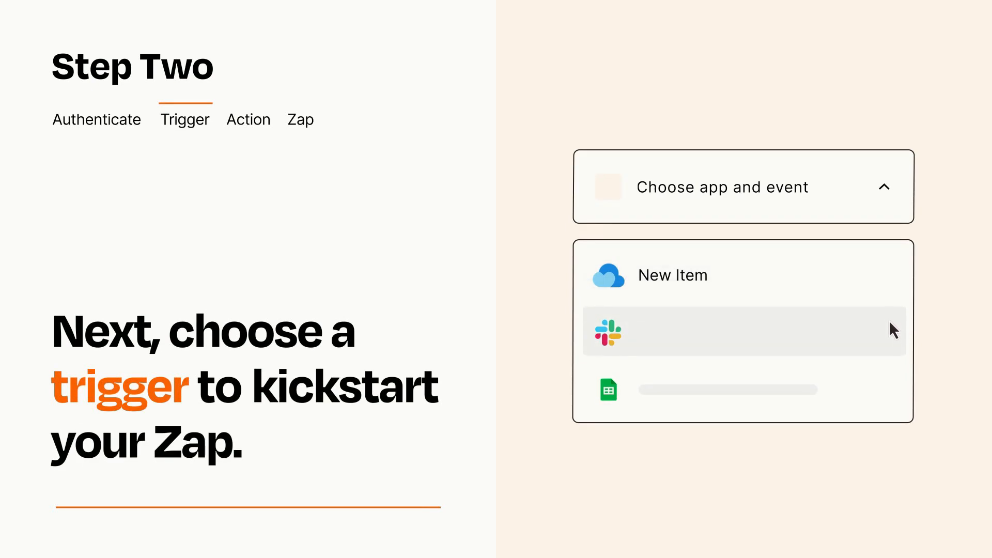
{"action": "mouse_move", "coordinate": [893, 395]}
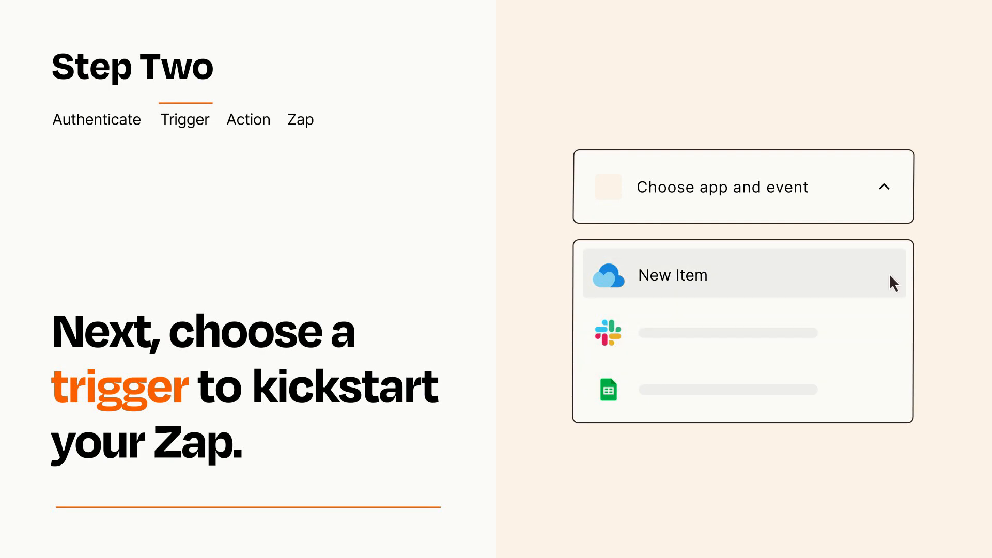
{"action": "mouse_move", "coordinate": [895, 286]}
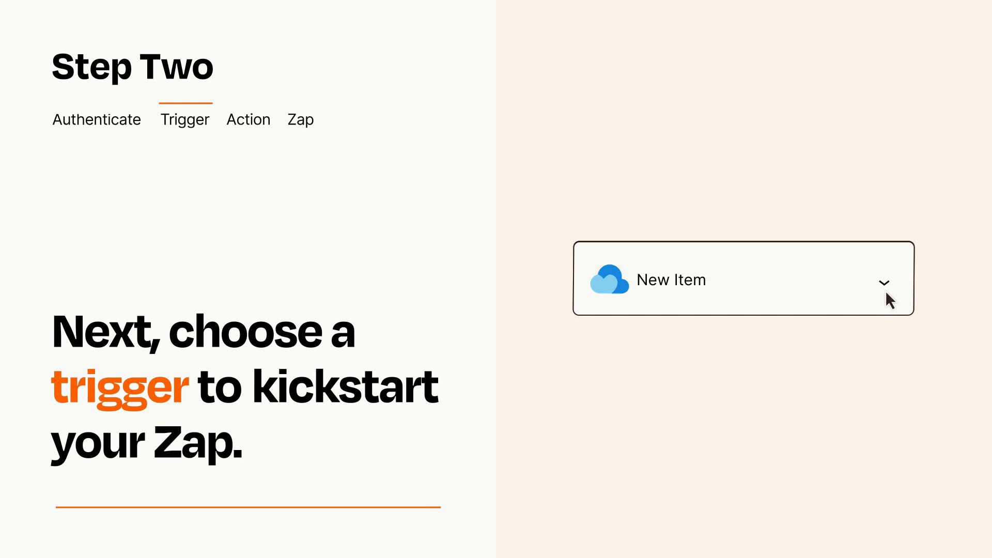
{"action": "mouse_move", "coordinate": [899, 298]}
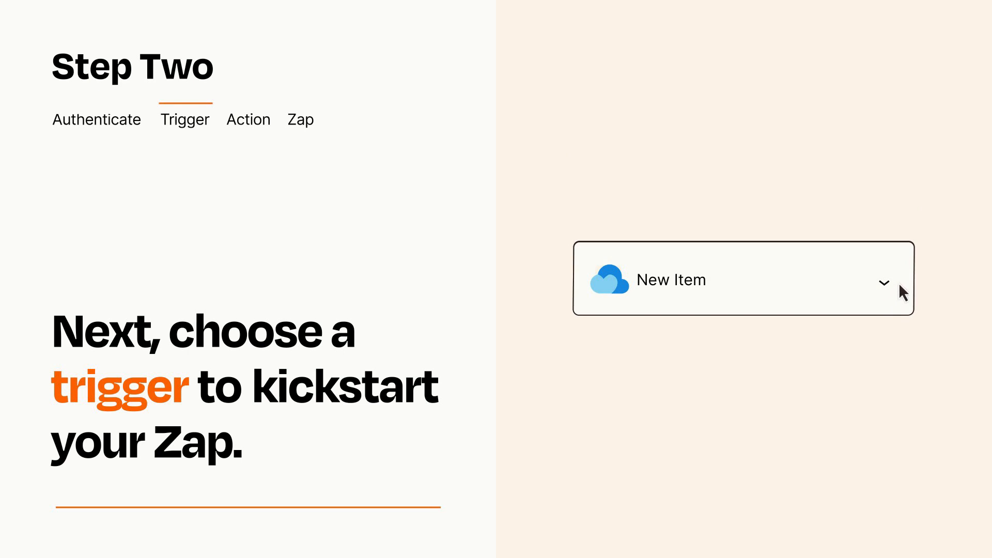
{"action": "mouse_move", "coordinate": [900, 286]}
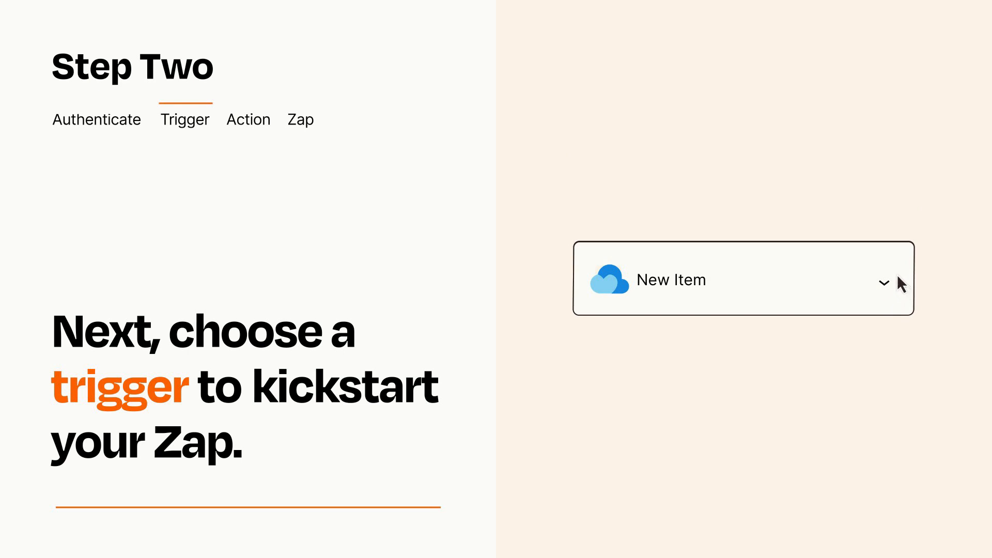
{"action": "left_click", "coordinate": [248, 120]}
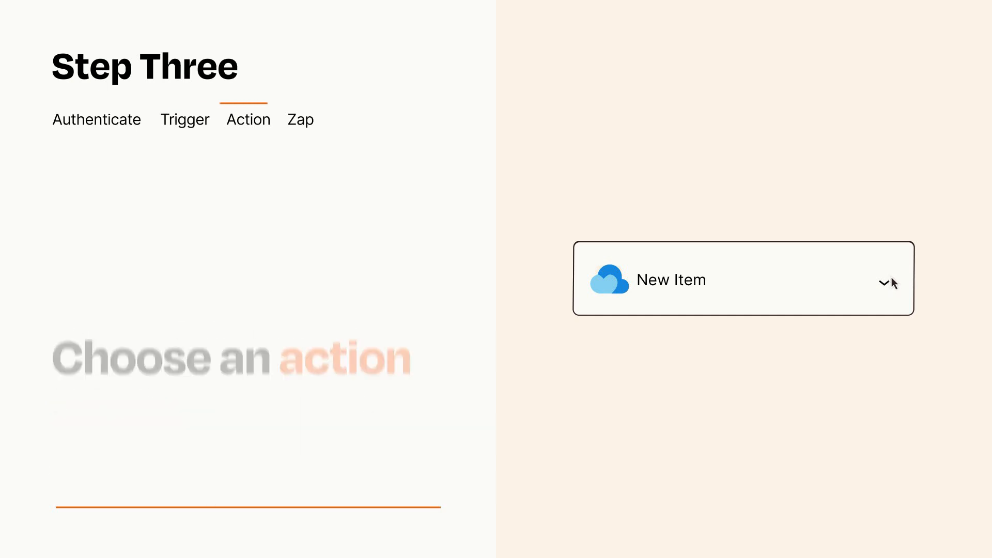
Step: Choose Notion's Create Database Item event as the action step
{"action": "left_click", "coordinate": [745, 279]}
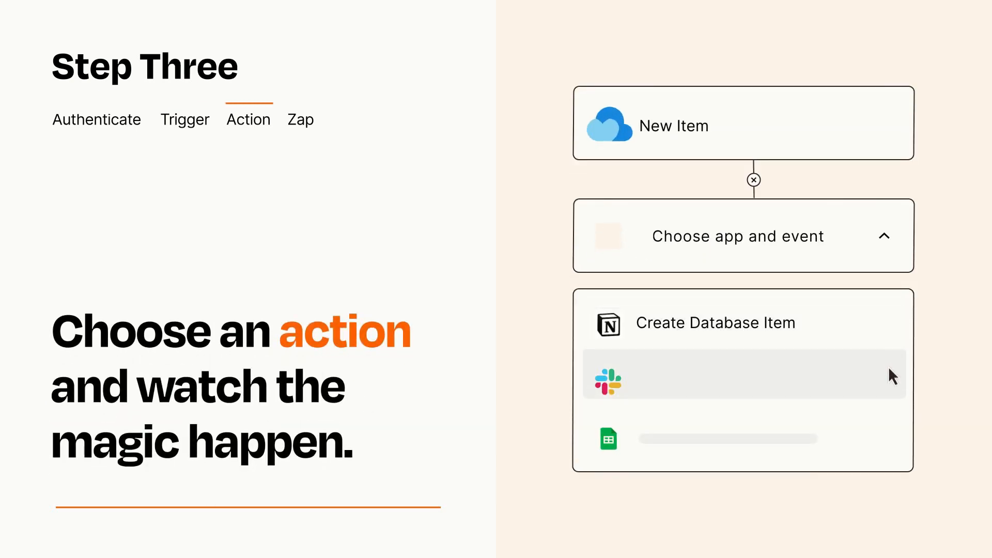
{"action": "mouse_move", "coordinate": [893, 444]}
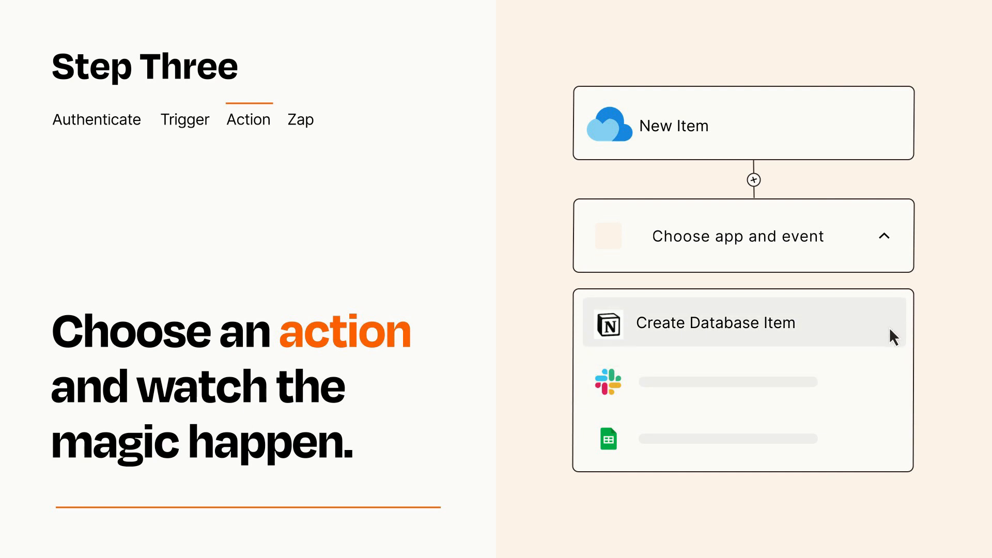
{"action": "left_click", "coordinate": [716, 323]}
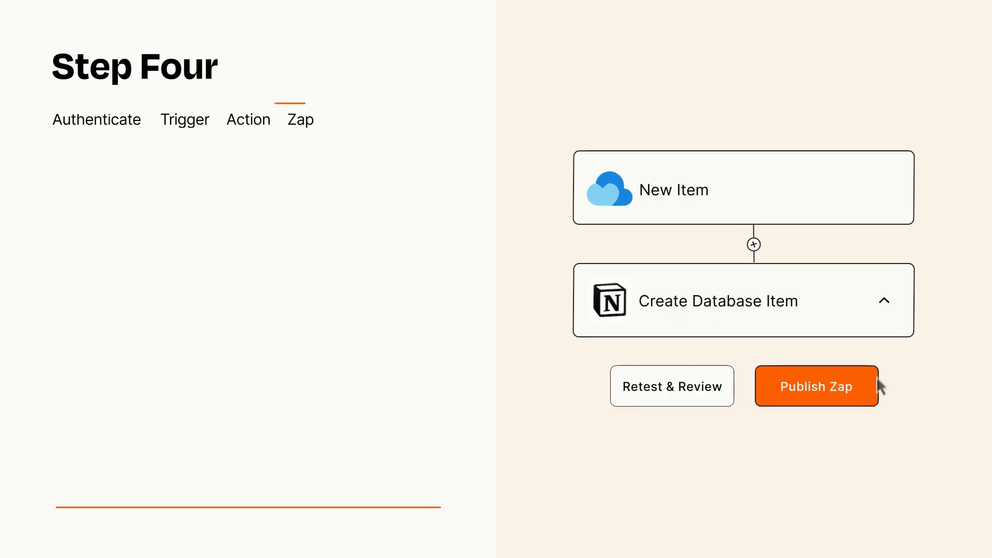
Step: Publish the New Item to Create Database Item Zap
{"action": "left_click", "coordinate": [816, 386]}
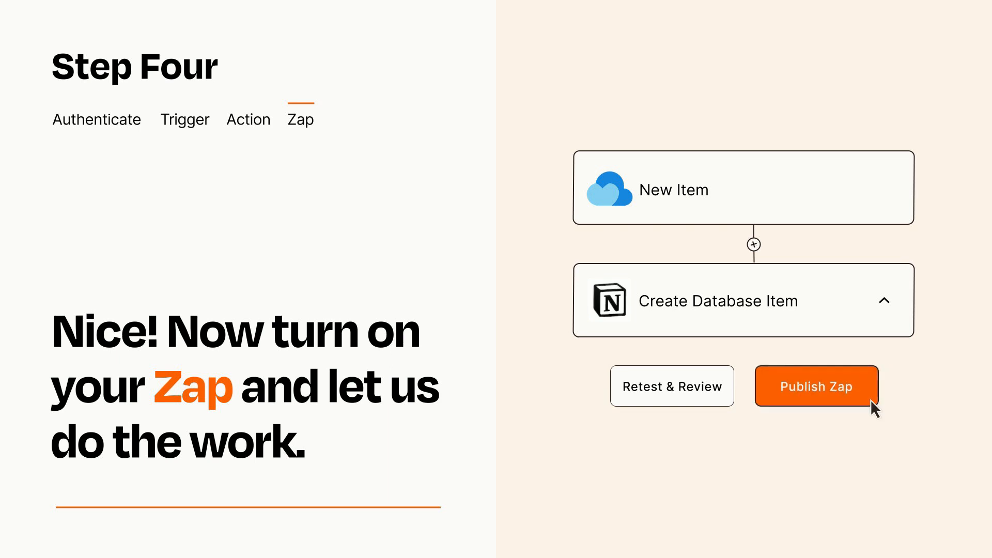
{"action": "left_click", "coordinate": [816, 386]}
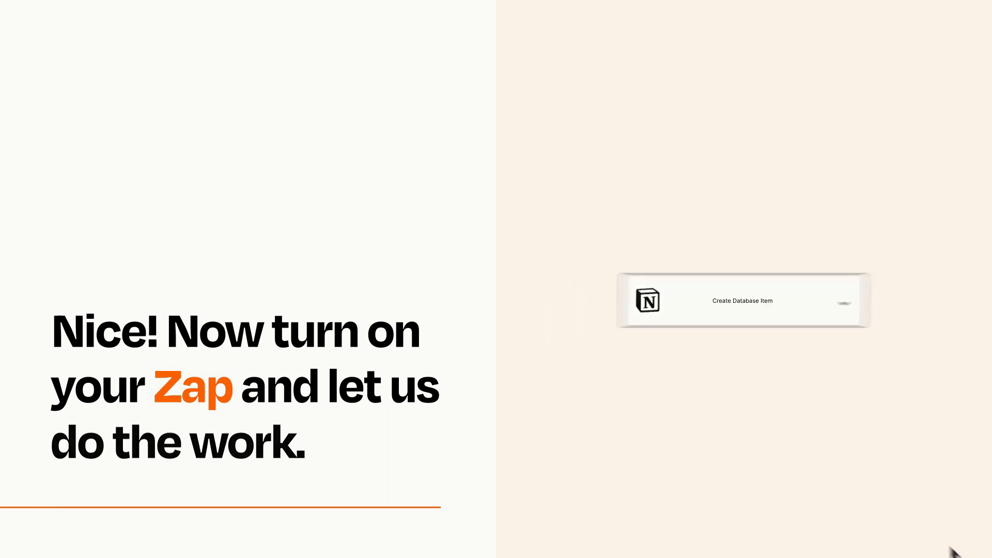